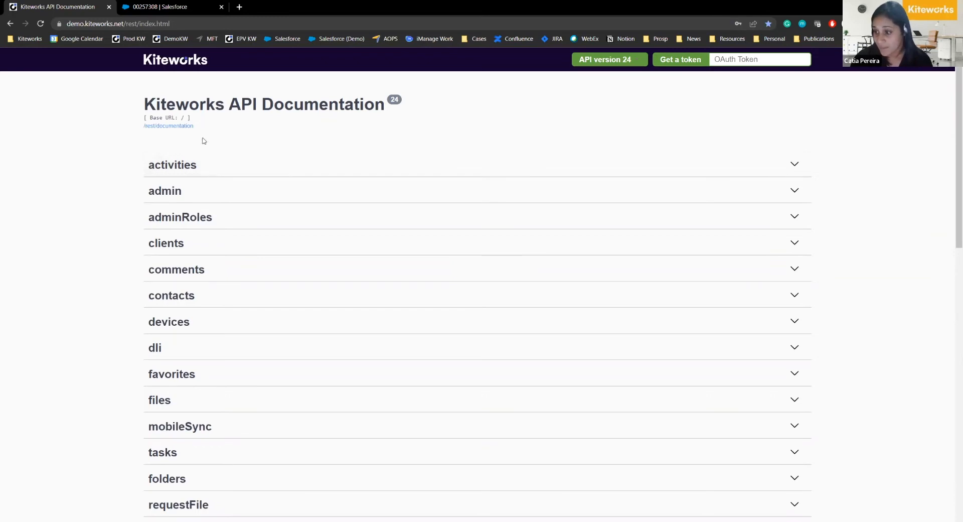
- Switch to the Salesforce tab showing case 00257308's Accellion Files with Kiteworks Demo Doc_Restricted.docx
click(172, 7)
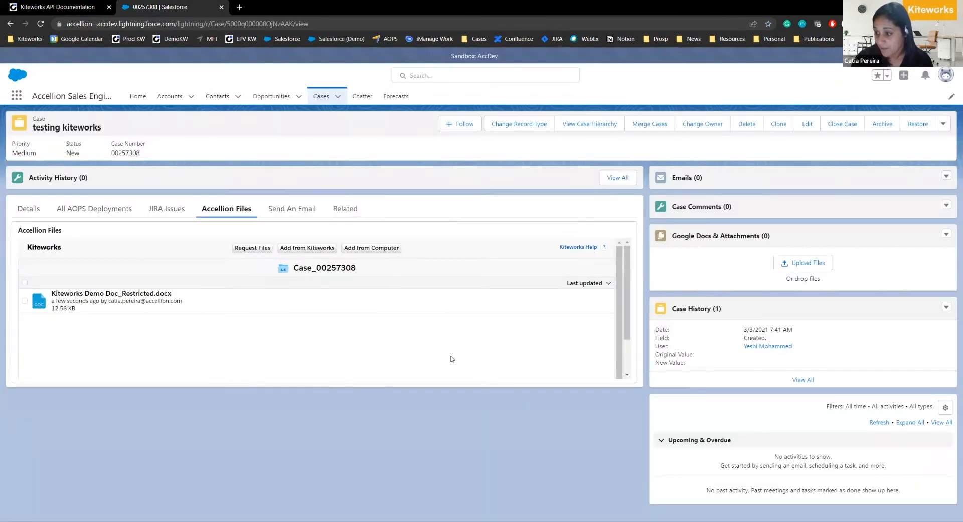
mouse_move(479, 285)
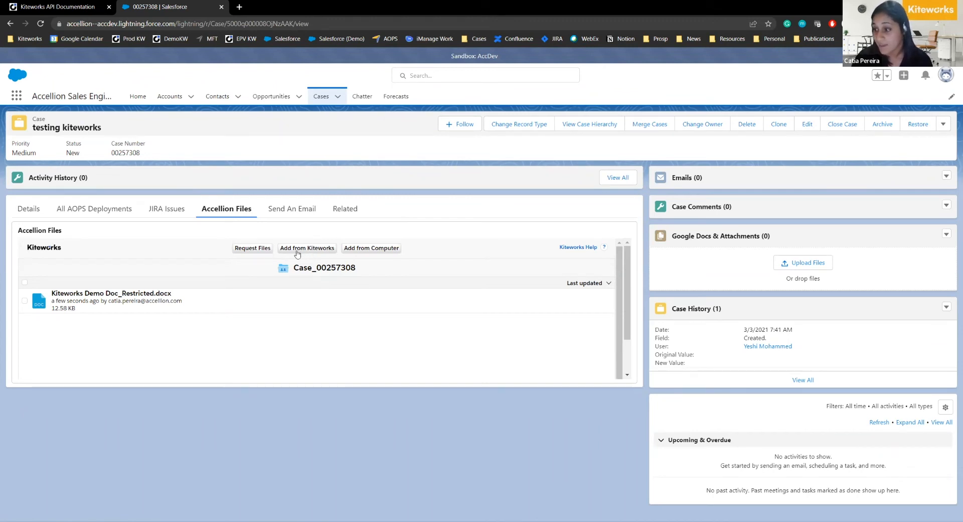
mouse_move(371, 248)
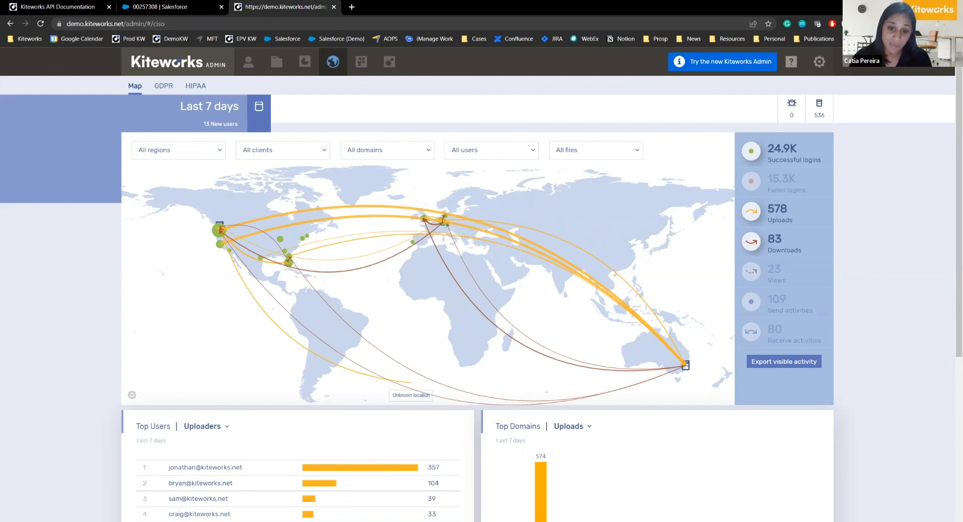
mouse_move(301, 220)
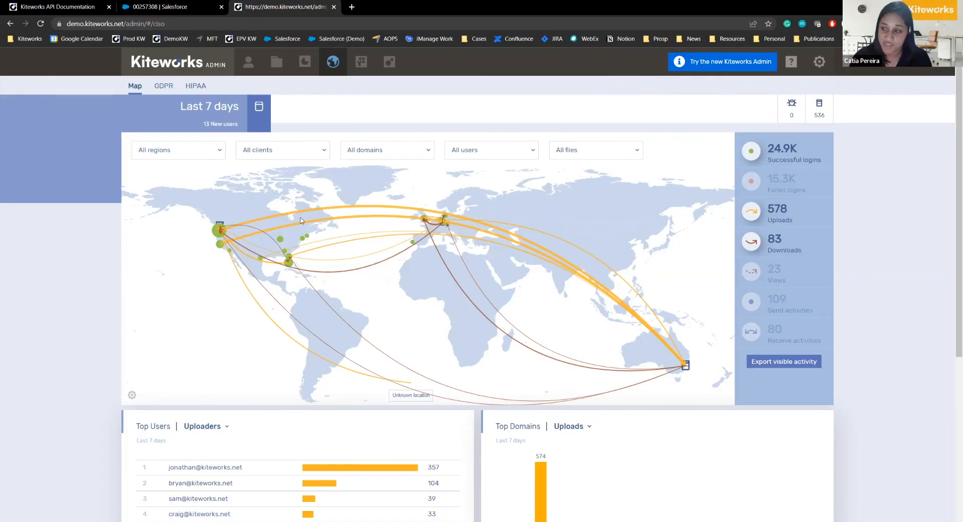